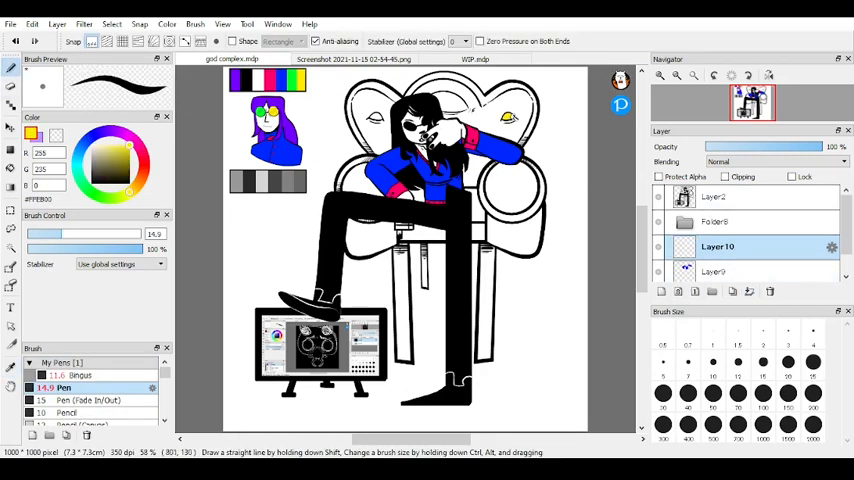
- Fill the throne purple with yellow trim, red-pink legs, yellow cushions and green accents
click(115, 160)
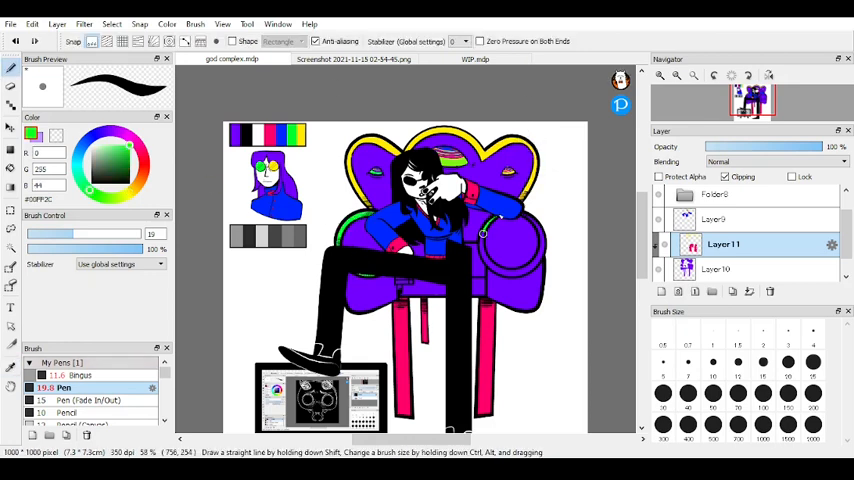
- Ring the right armrest in green, then brush dark purple shadows under the seat on clipped Layer 11
drag(490, 220, 530, 280)
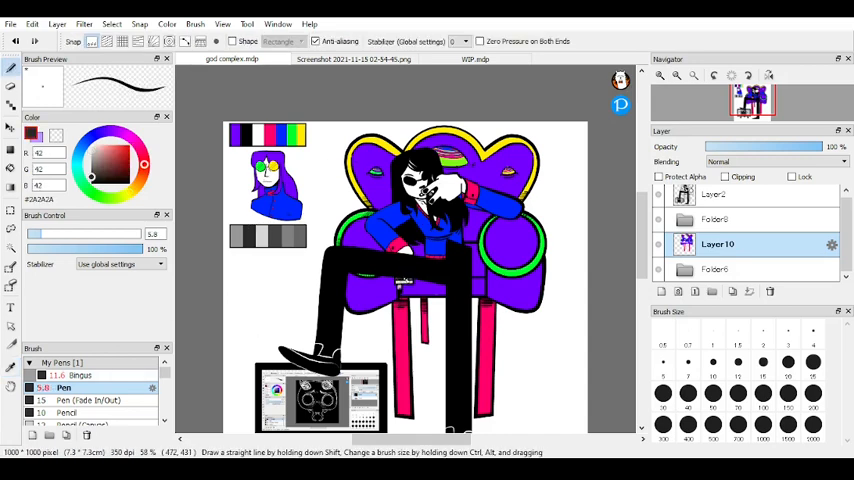
click(90, 163)
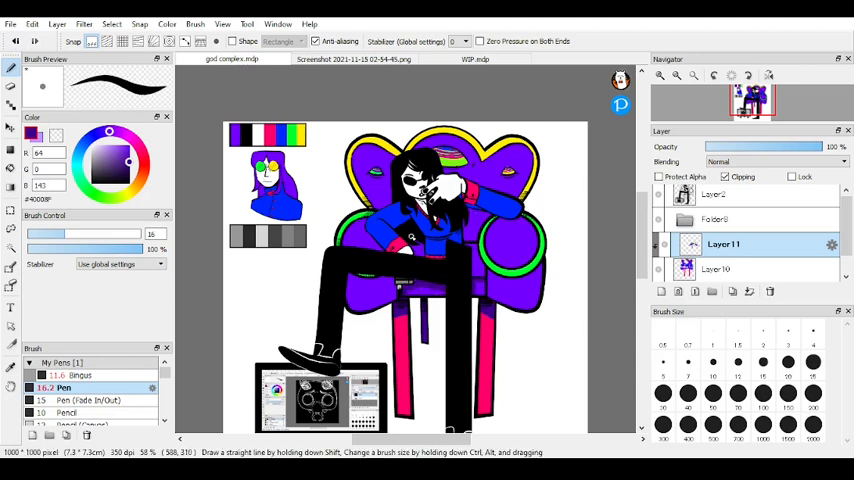
drag(412, 243, 393, 307)
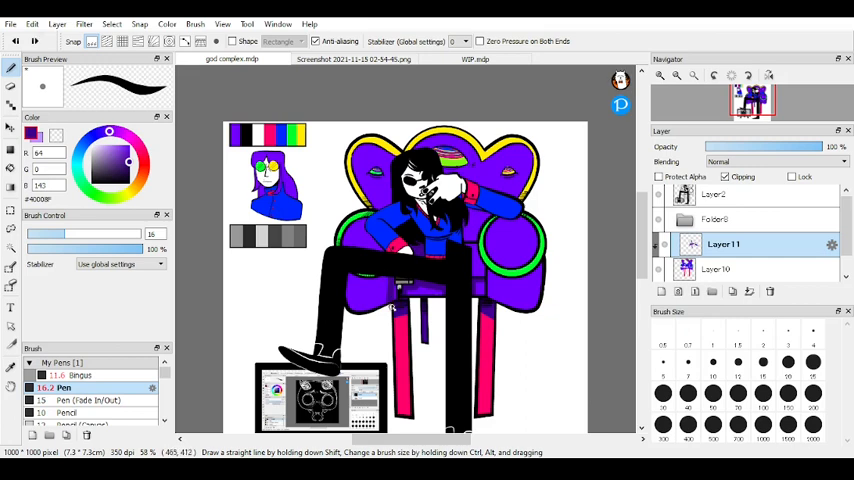